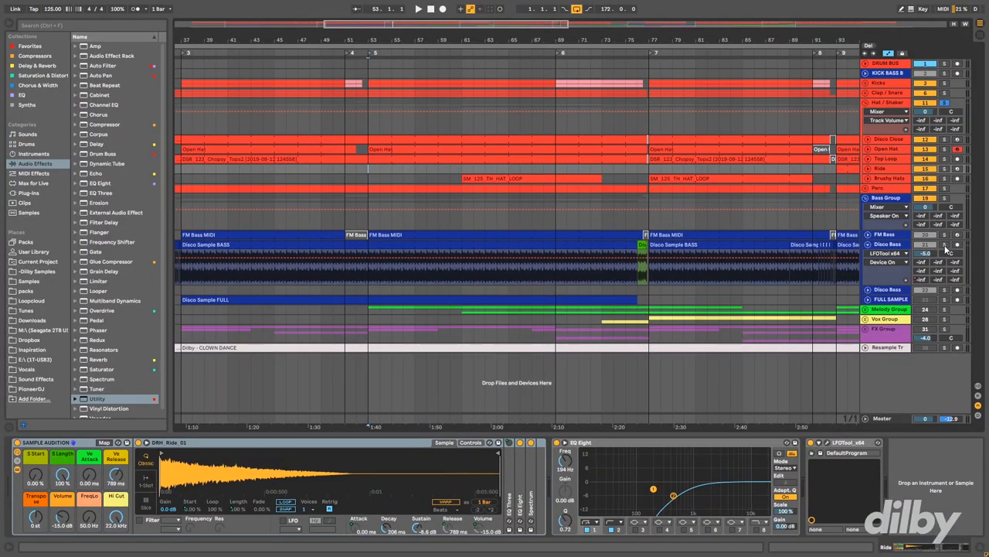
Step: Show the Closed Hat track's Sample Auditor with its hi-hat sample loaded
left_click(417, 9)
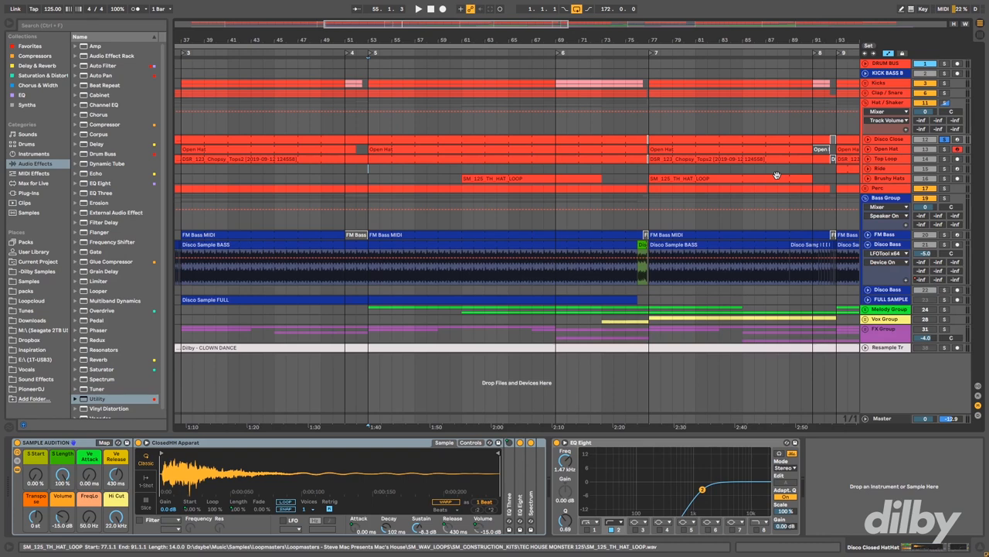
Step: View the Closed Hat clip's repeating hi-hat note pattern and select a note
left_click(398, 139)
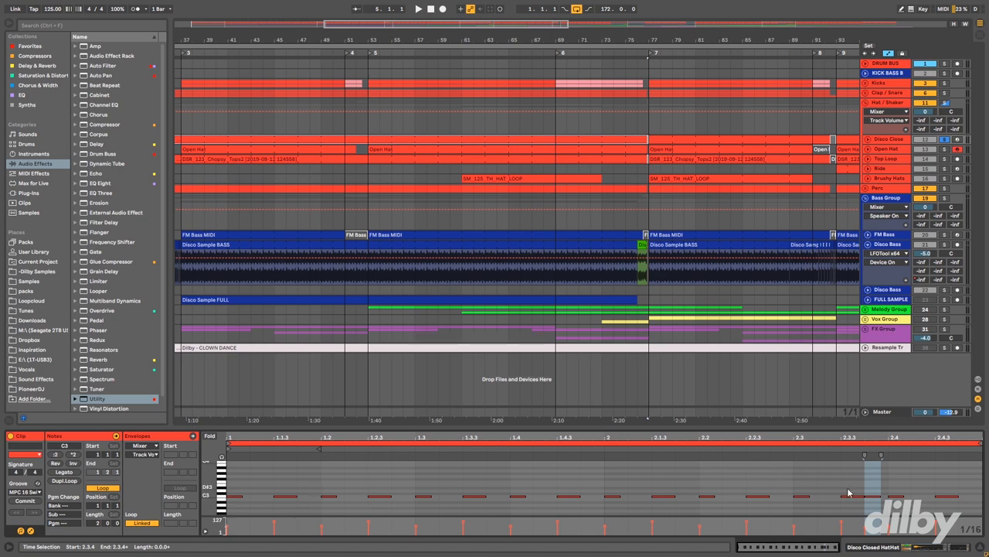
left_click(871, 476)
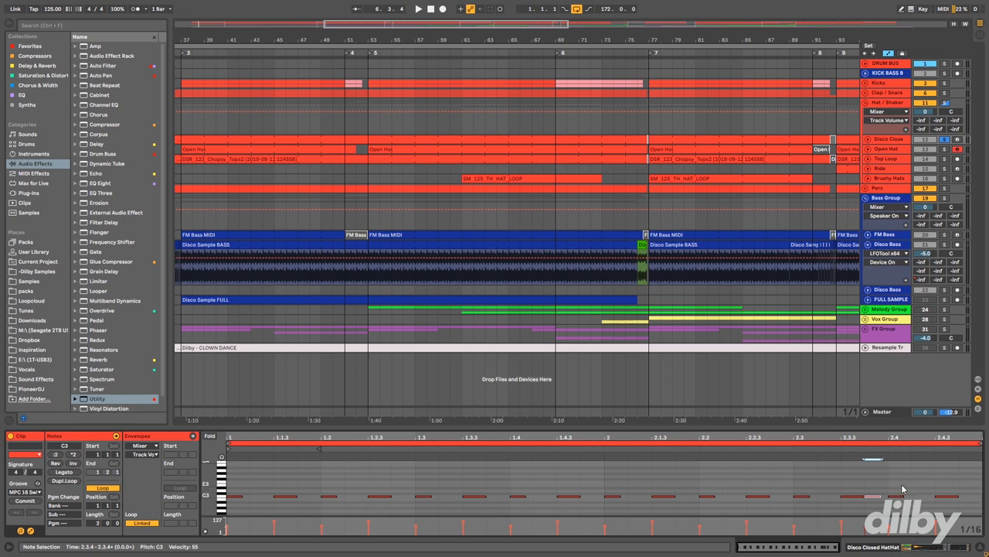
mouse_move(622, 489)
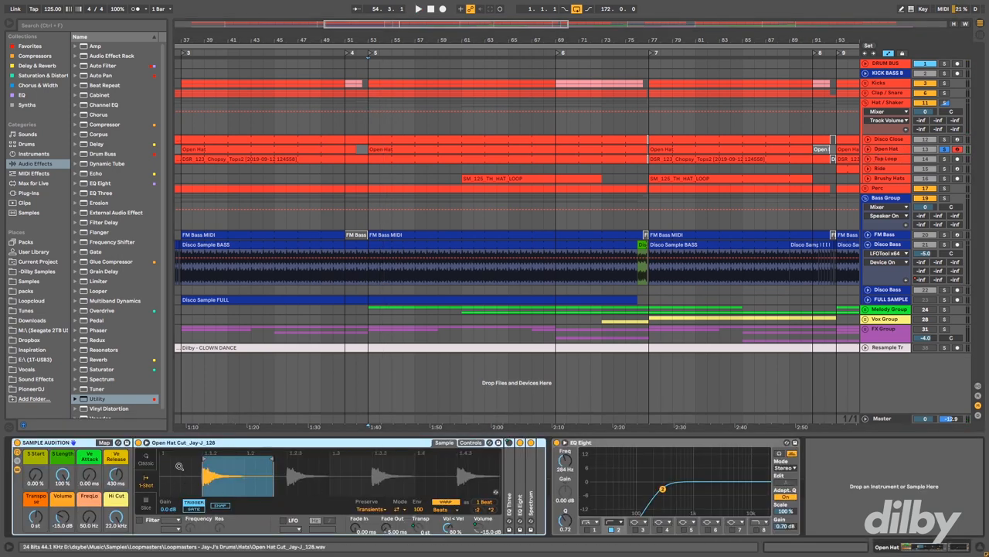
left_click_drag(661, 488, 663, 491)
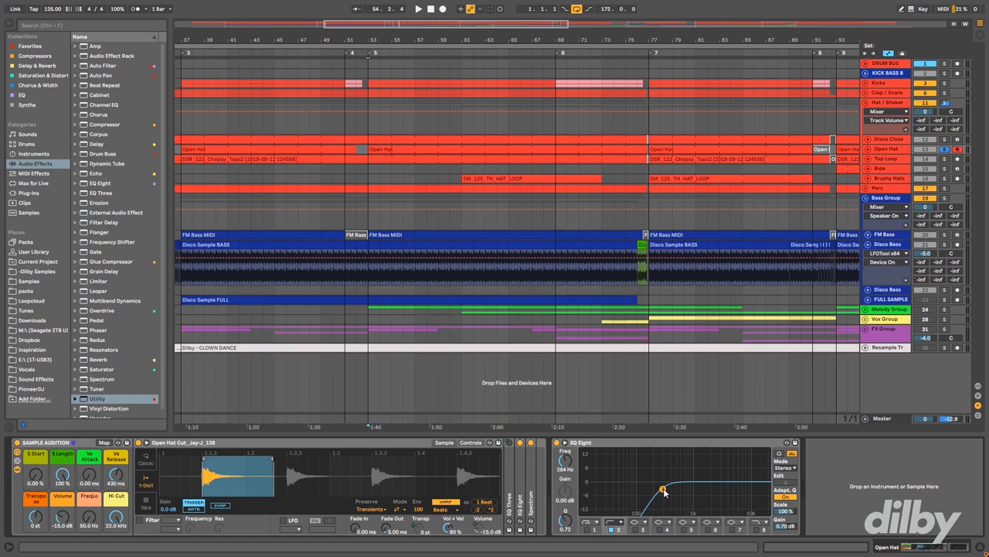
left_click(417, 9)
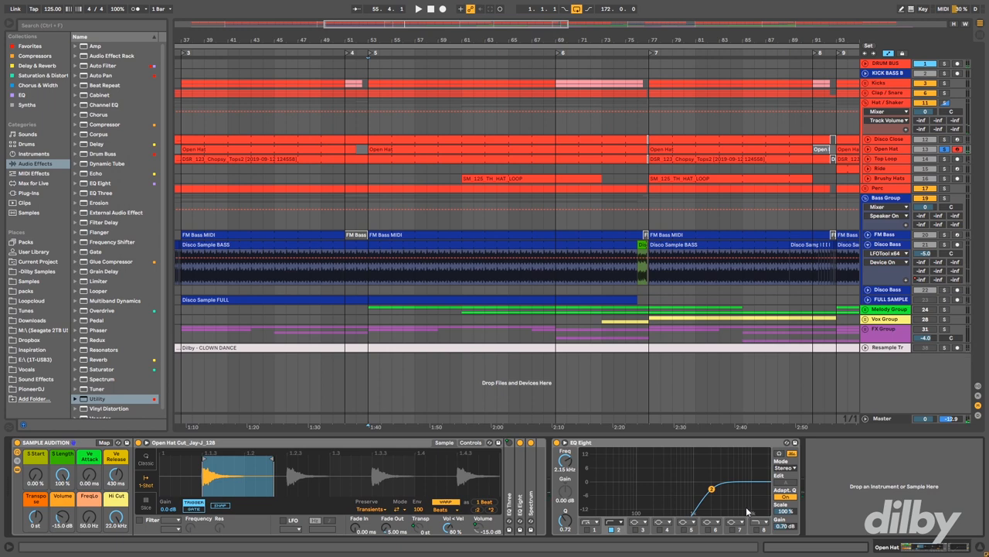
left_click_drag(711, 489, 661, 489)
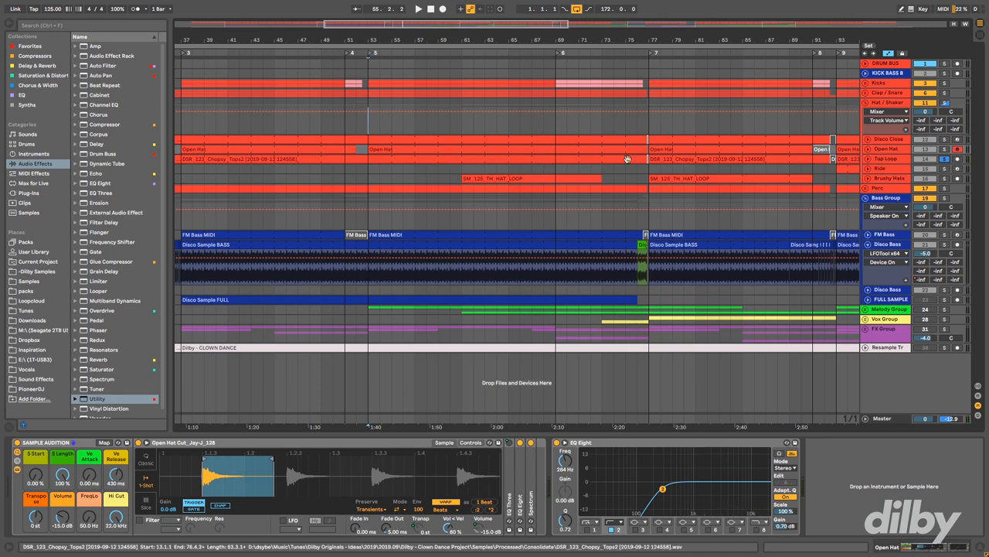
Step: Show the Top Loop clip's choppy drum-loop waveform and select the Top Loop track
left_click(451, 158)
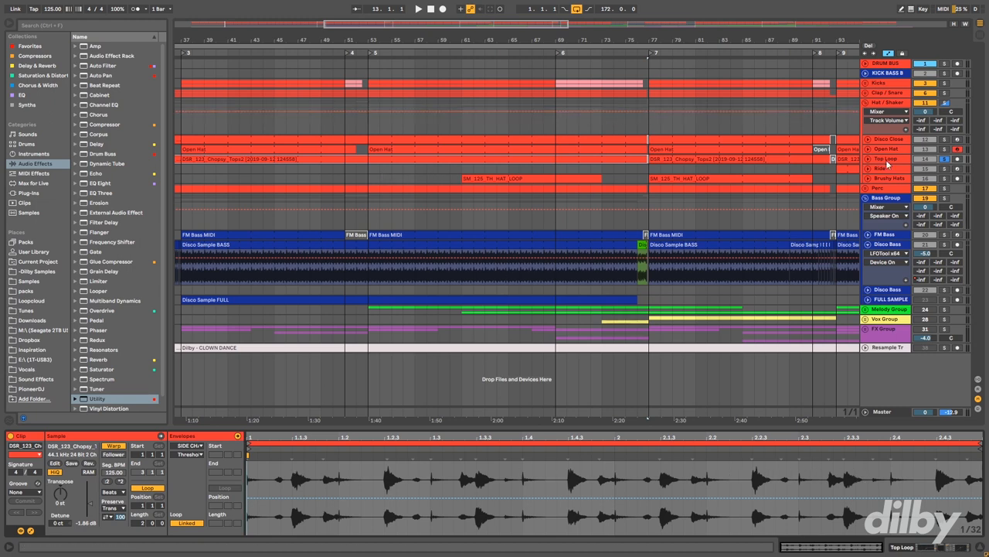
left_click(943, 158)
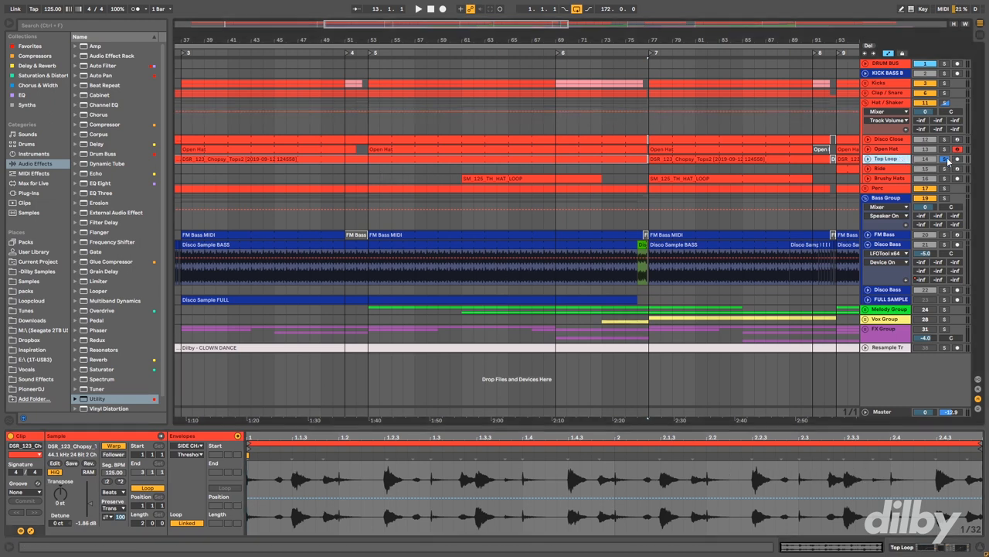
left_click(944, 158)
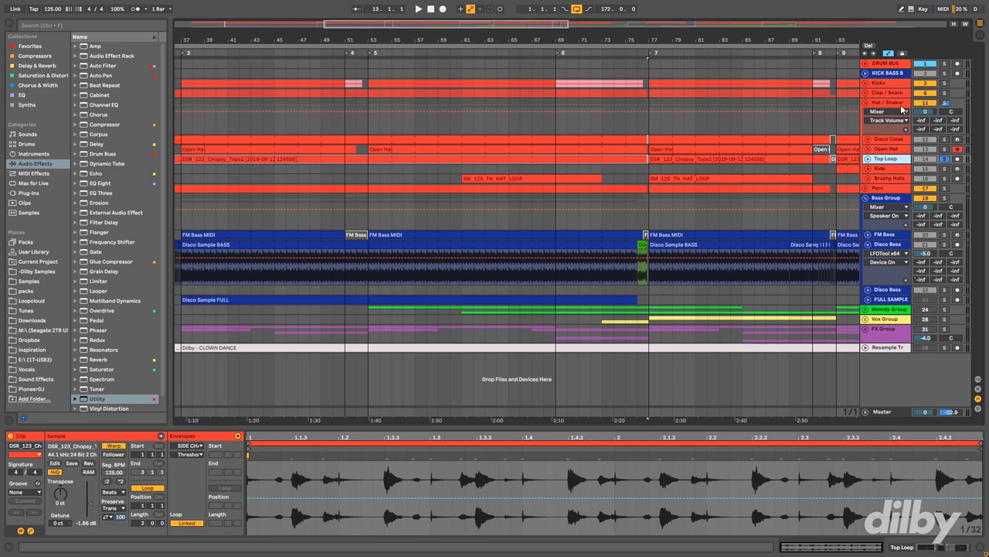